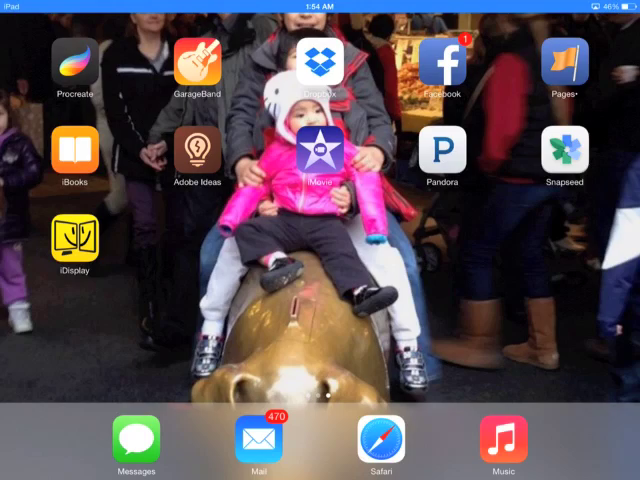
Launch Procreate to open the three-character painting on the green background
click(72, 62)
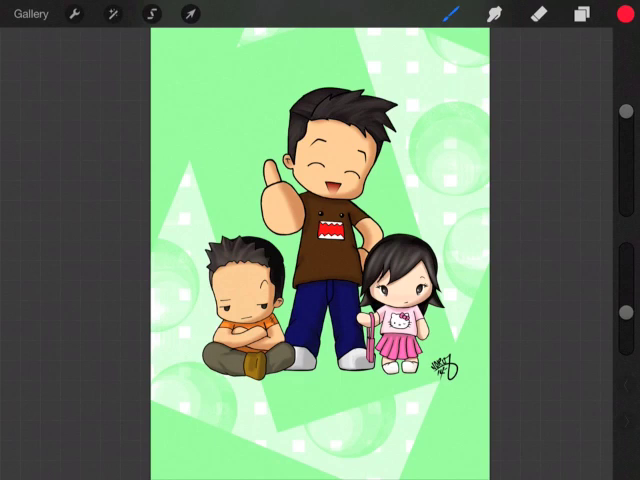
Export the painting's time-lapse as a video to the Photos library via Actions
click(79, 16)
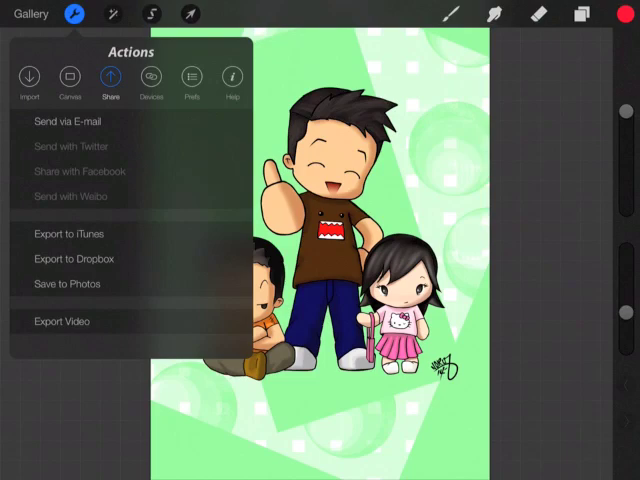
click(63, 321)
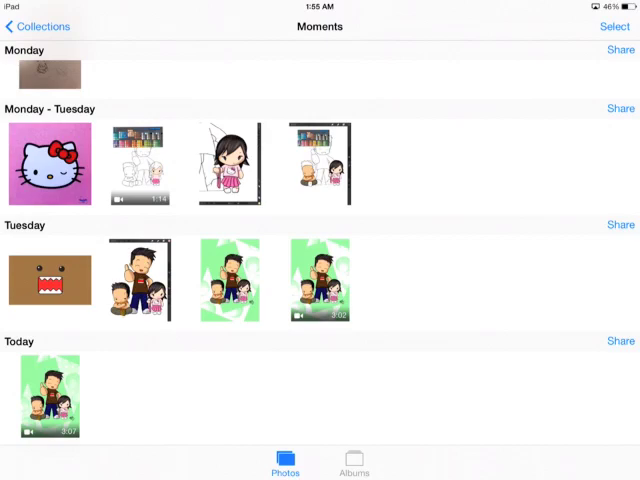
Leave Photos after confirming the time-lapse video and go back to the Home Screen
key(home)
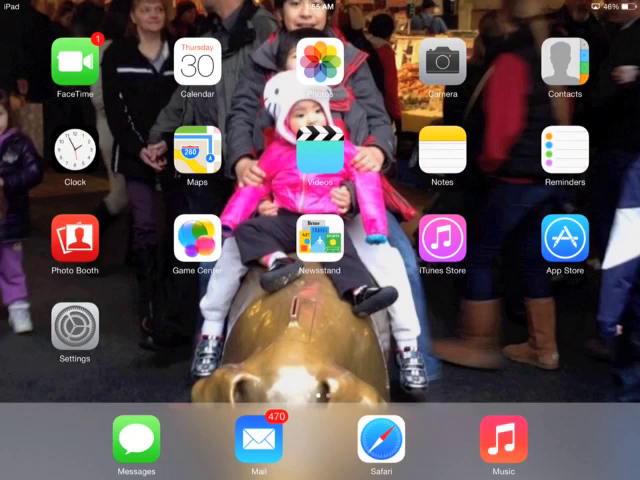